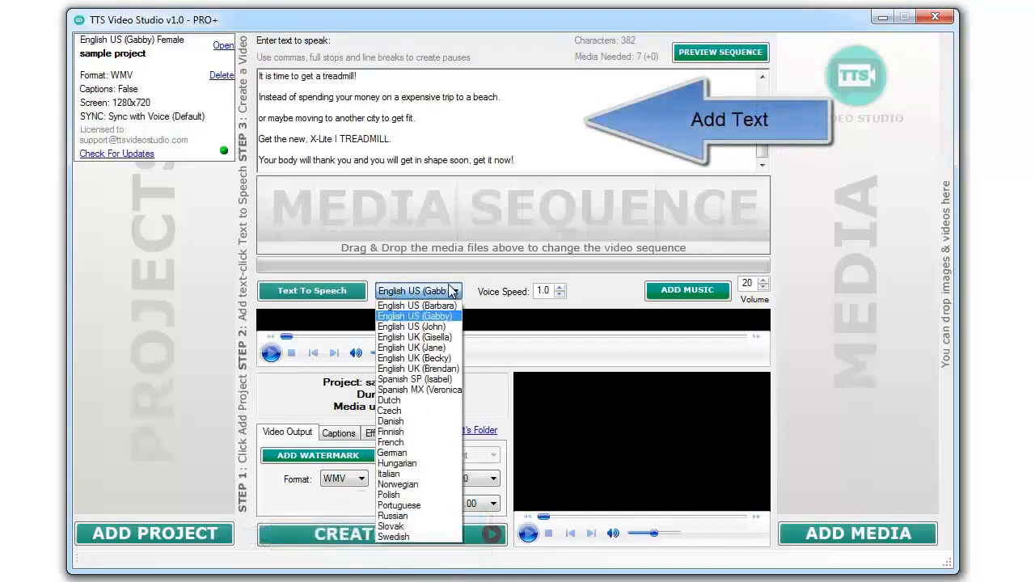
Voice the treadmill script with English UK (Jane), then listen to and stop the narration
click(410, 347)
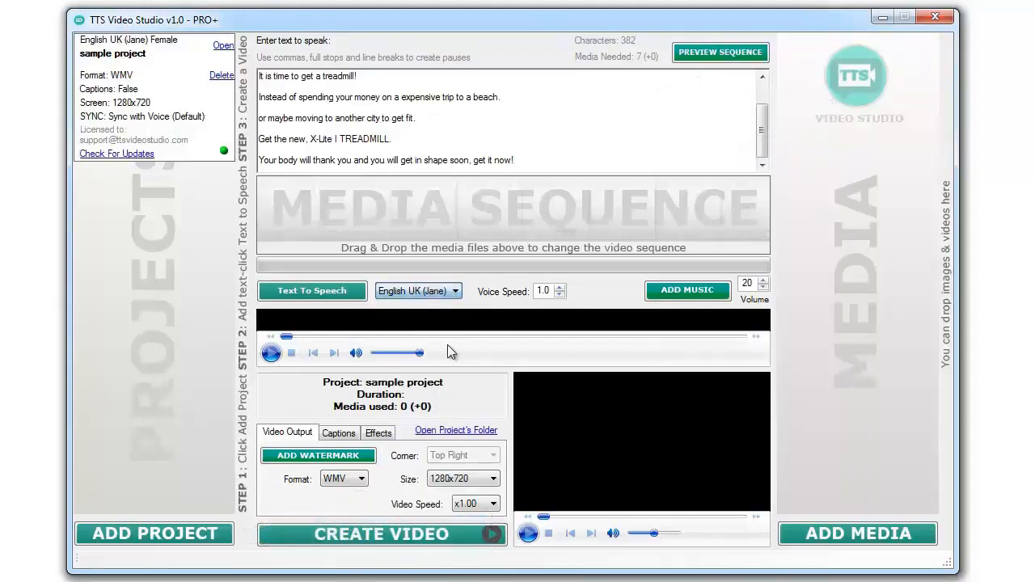
click(311, 292)
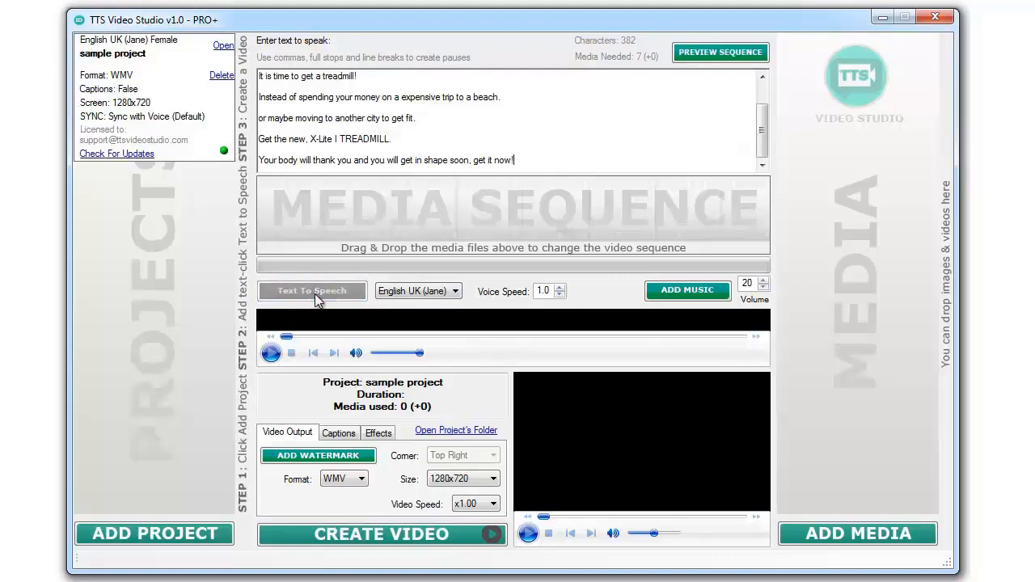
click(311, 291)
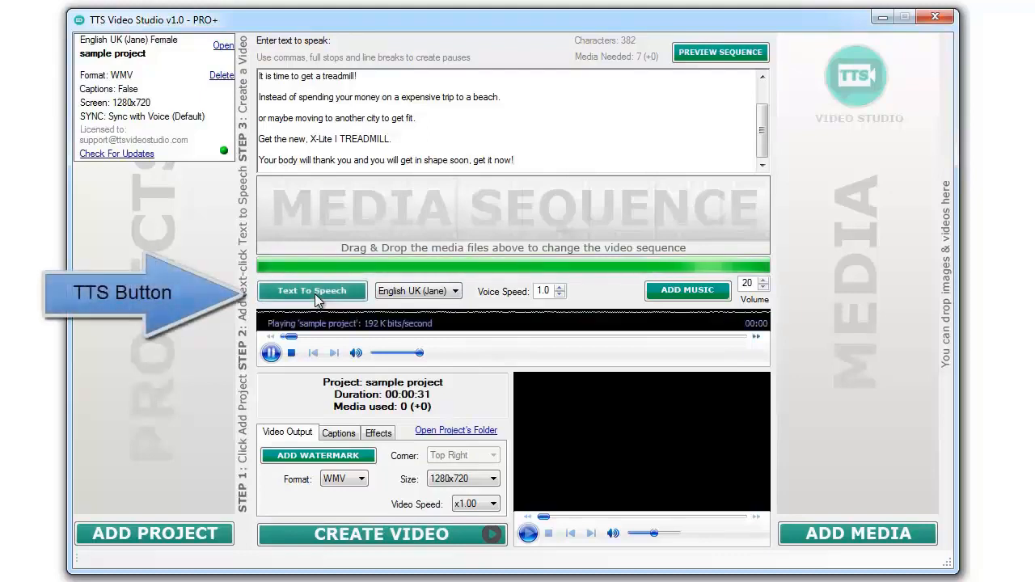
click(291, 353)
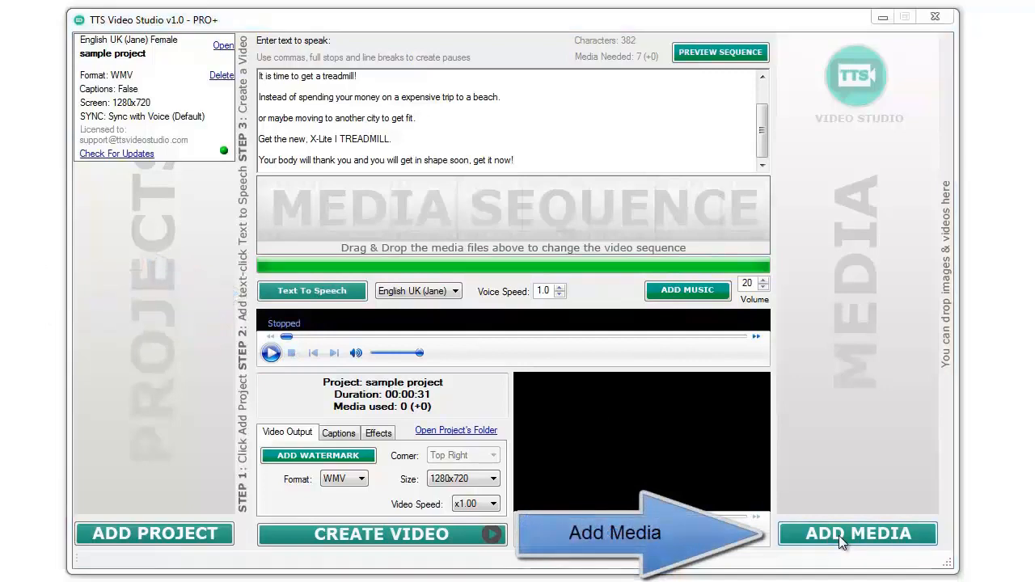
Import all ten demo images and clips from the demo video folder into the media sequence
click(857, 534)
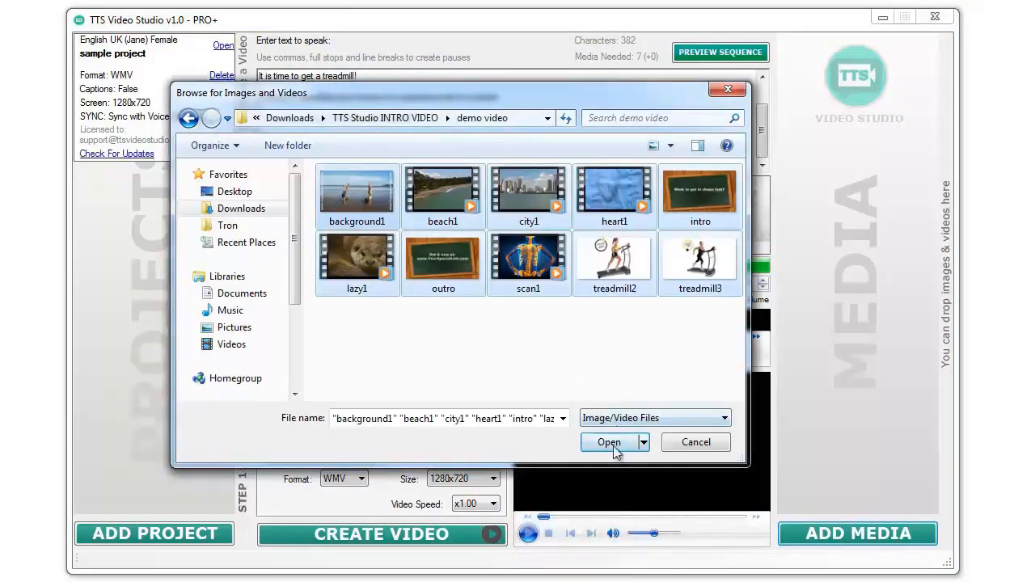
click(608, 443)
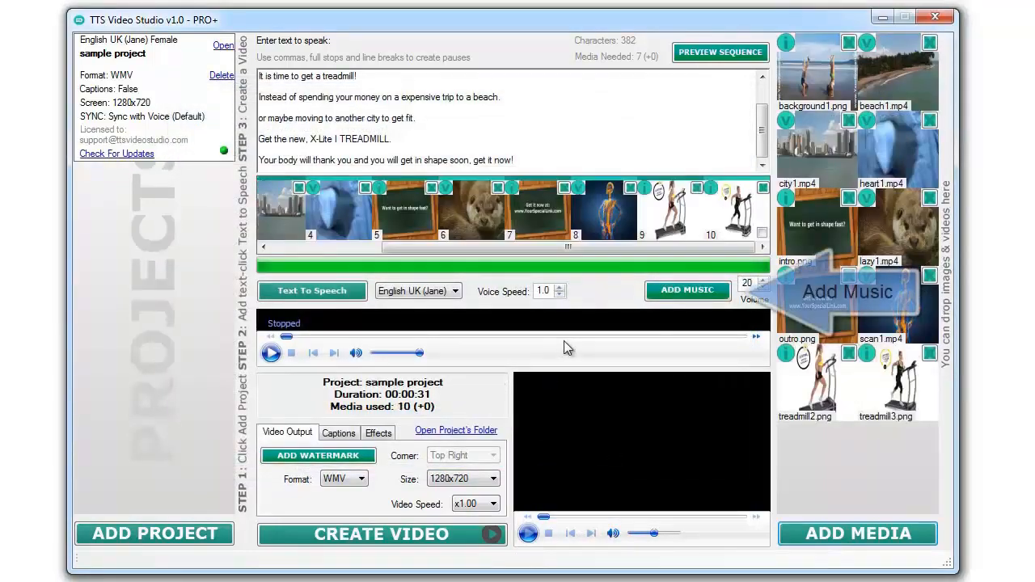
click(686, 290)
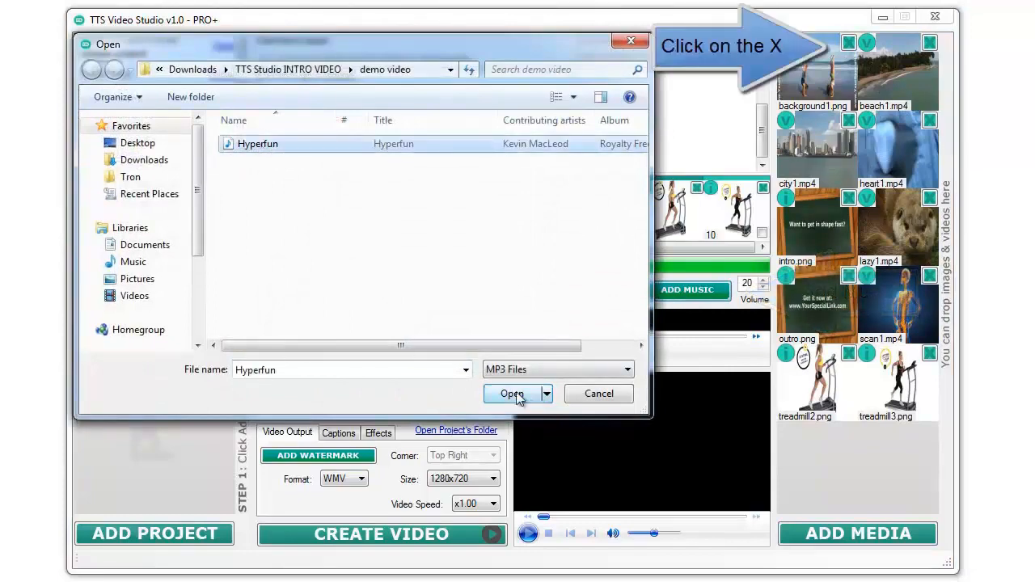
Use Hyperfun.mp3 as the project's background music
click(511, 395)
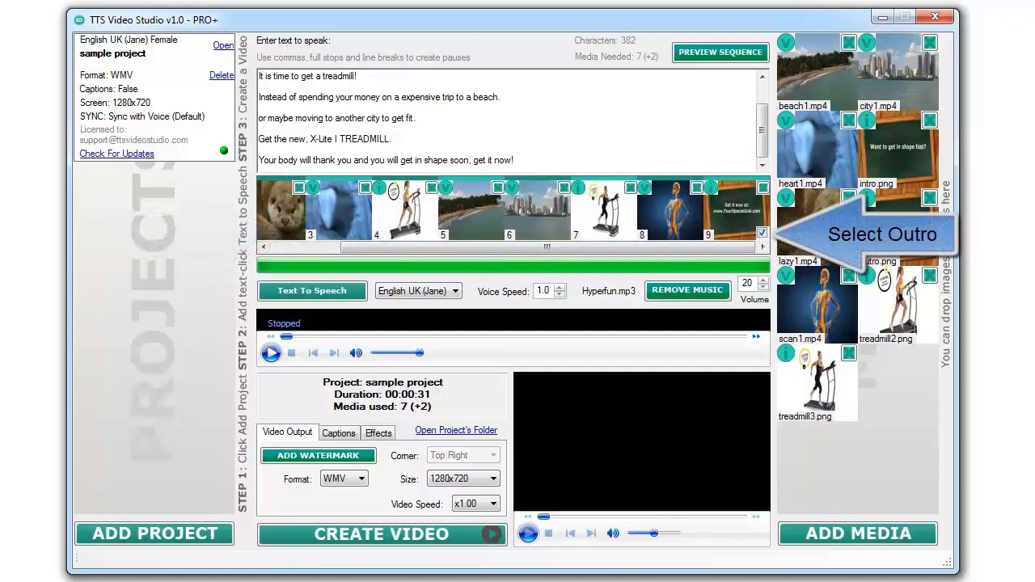
Enable Force BG in Effects and set background1 as the video's background image
click(338, 434)
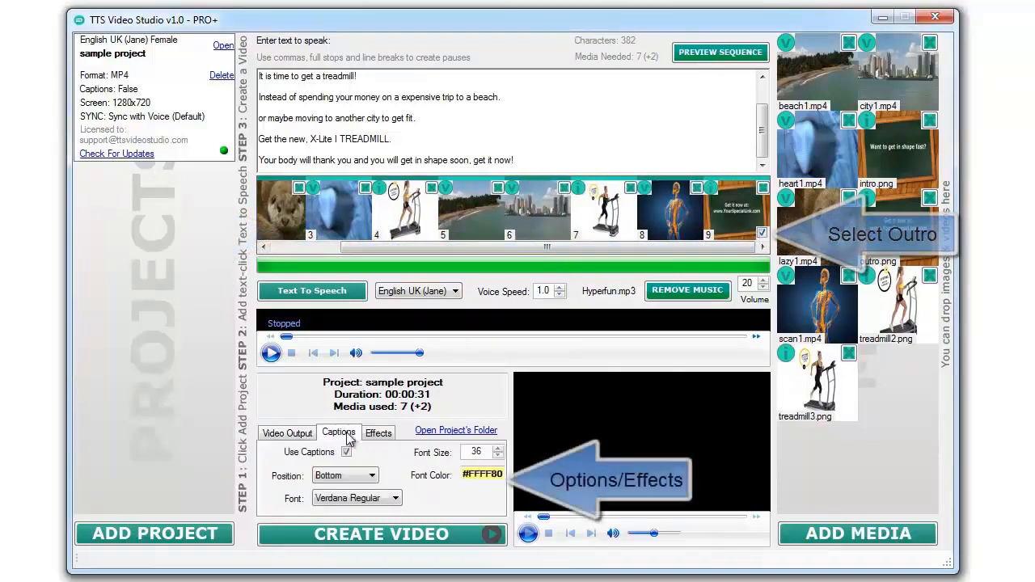
click(379, 432)
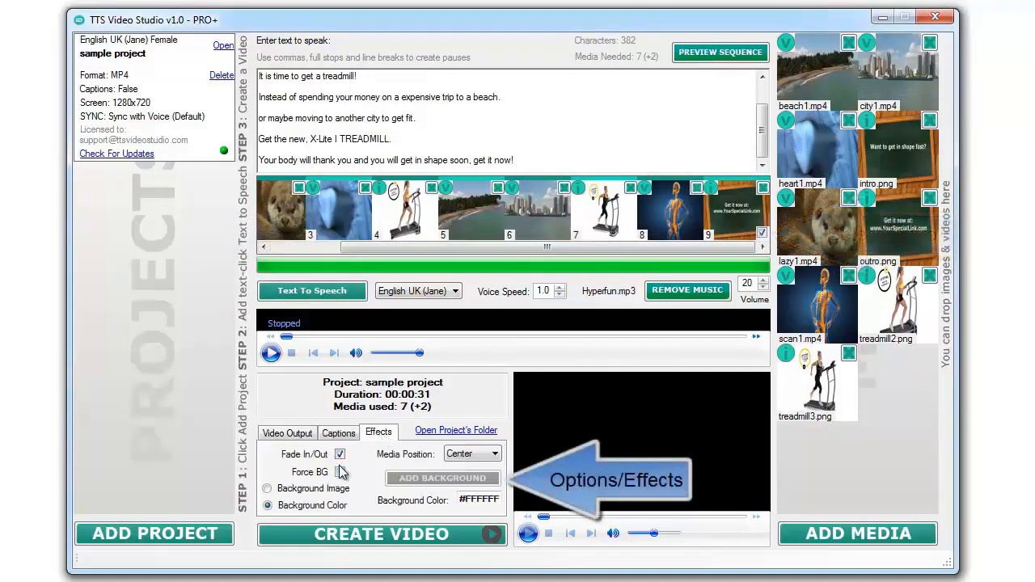
click(340, 472)
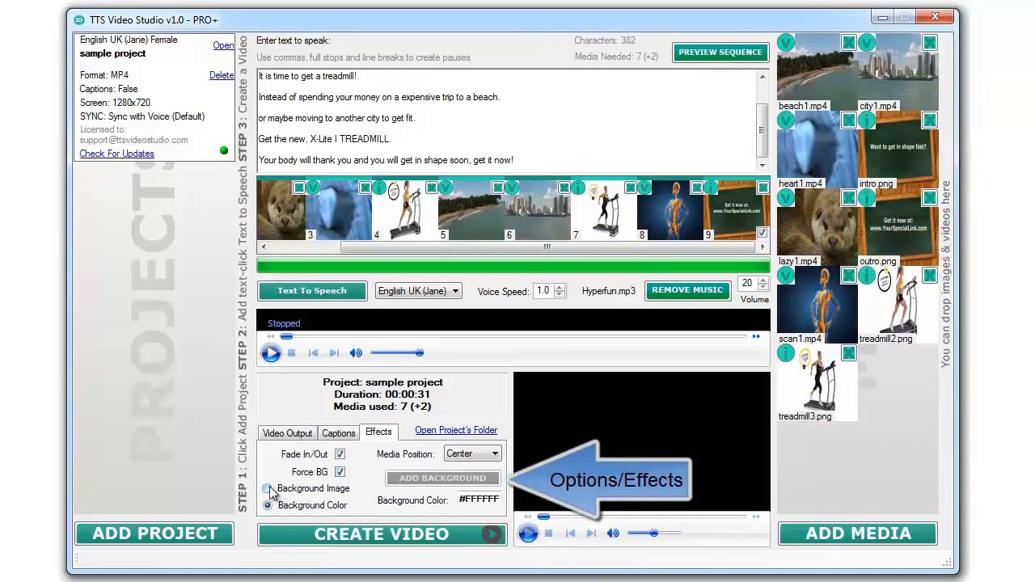
click(269, 489)
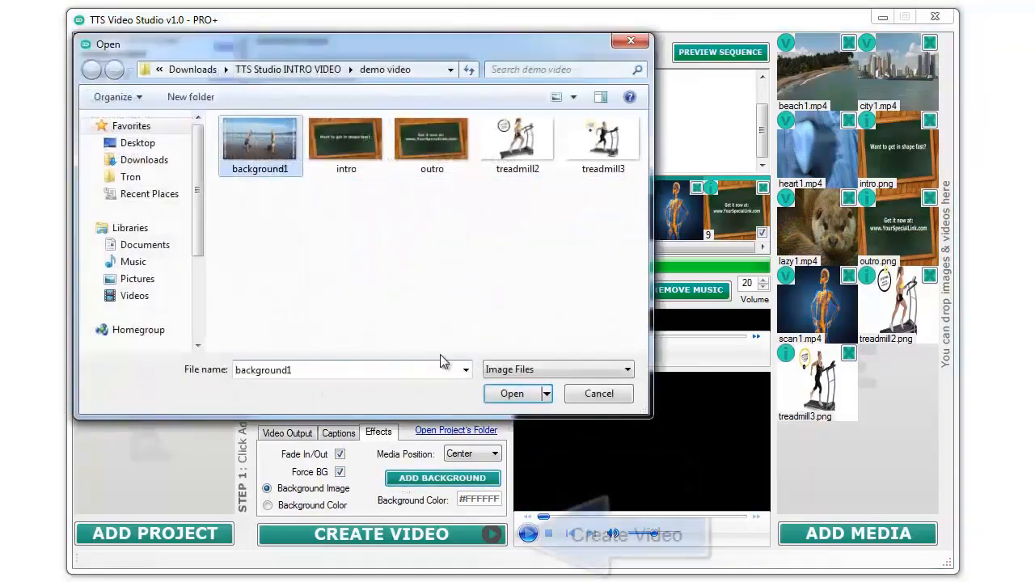
click(511, 394)
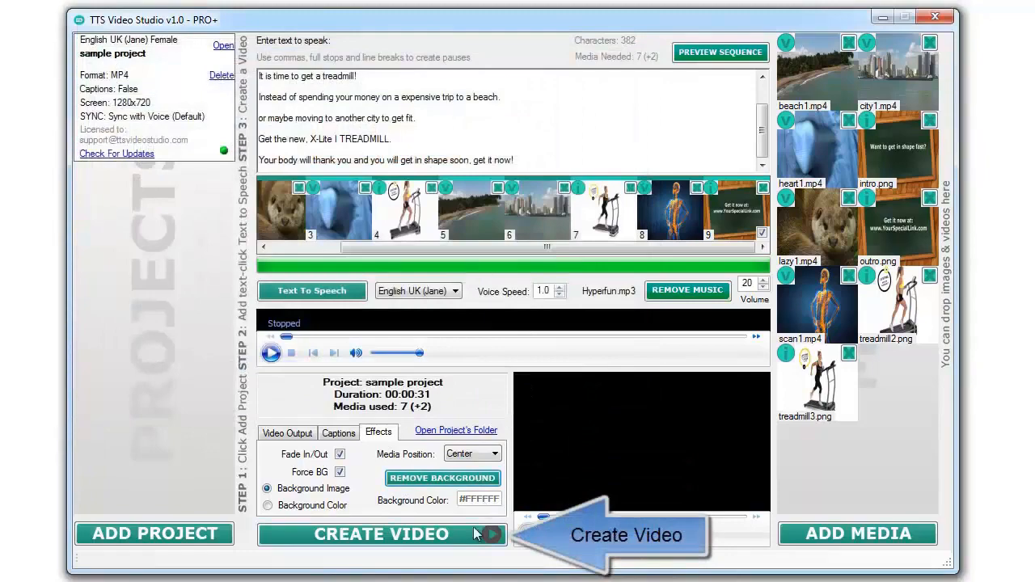
Create the final video, preview the rendered result and stop playback
click(380, 534)
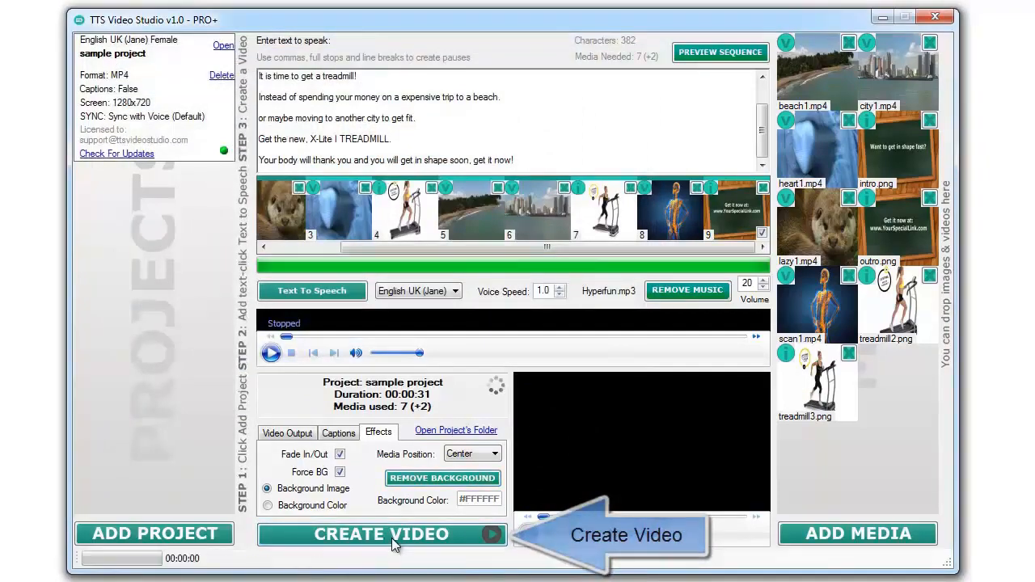
click(381, 534)
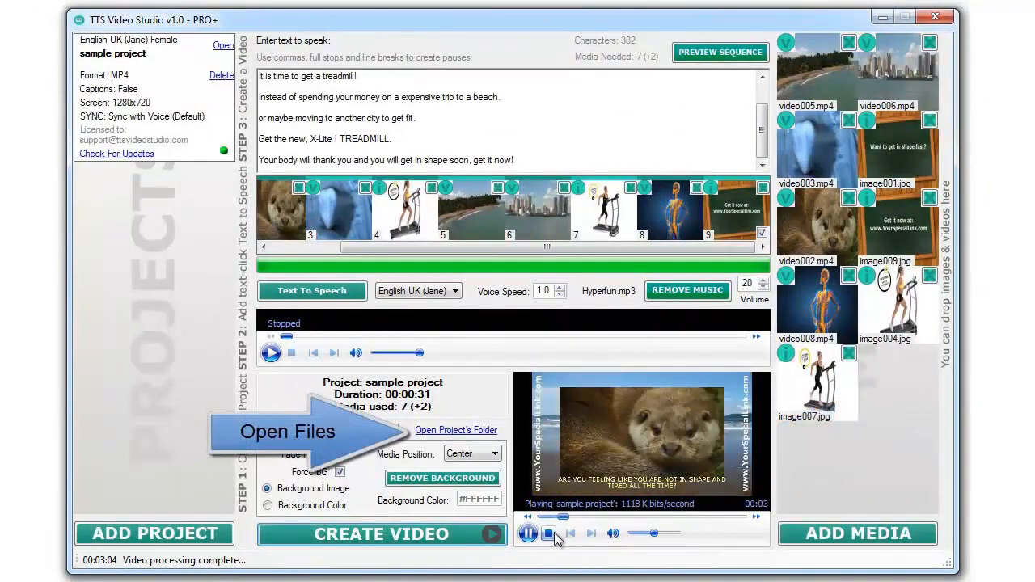
click(550, 533)
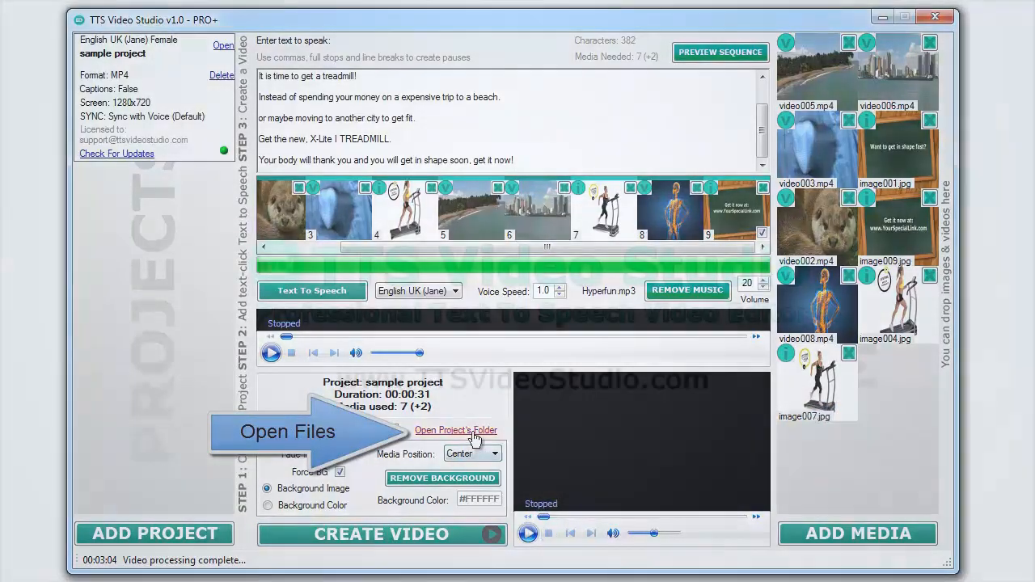